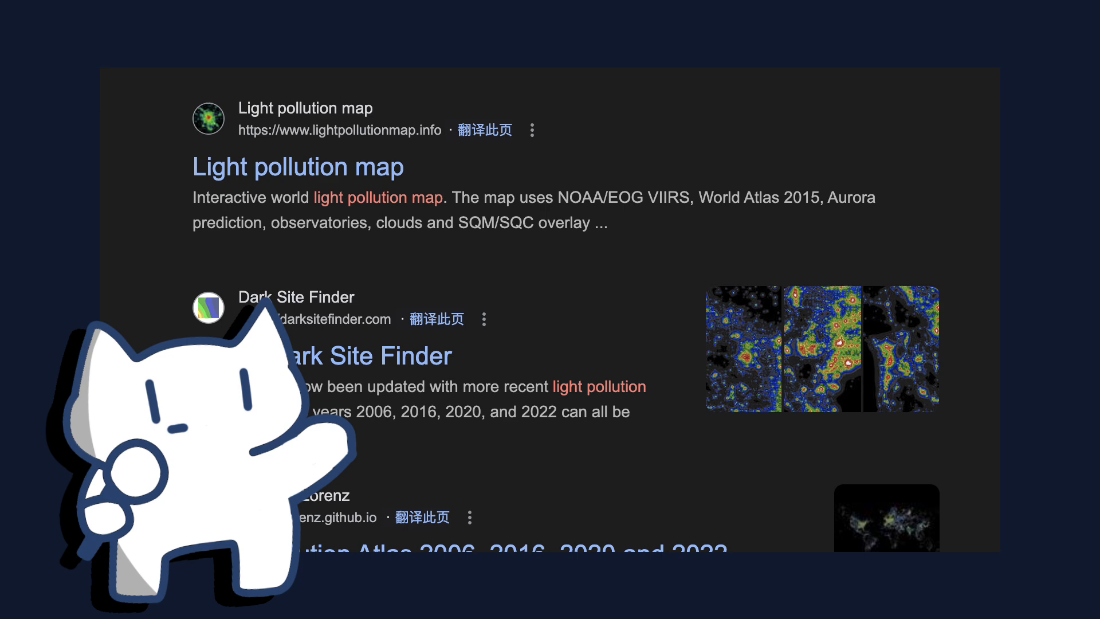
Open the lightpollutionmap.info result from the Google search results
{"action": "left_click", "coordinate": [297, 167]}
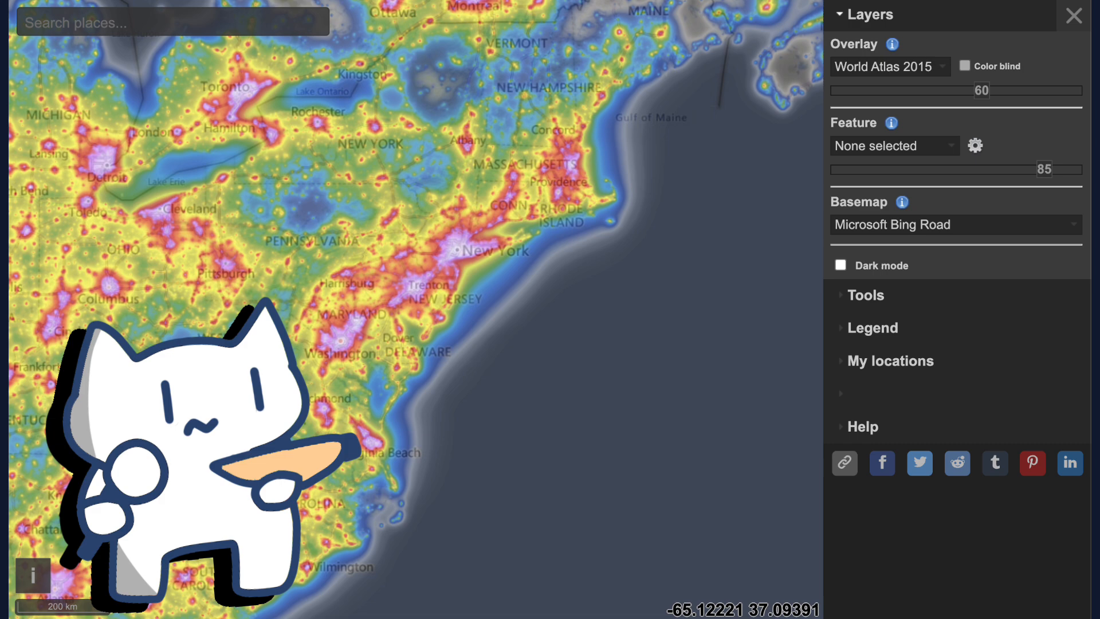
Search 'nuuk' and select Nuuk, Greenland to show its SQM and Bortle class
{"action": "type", "text": "nuuk"}
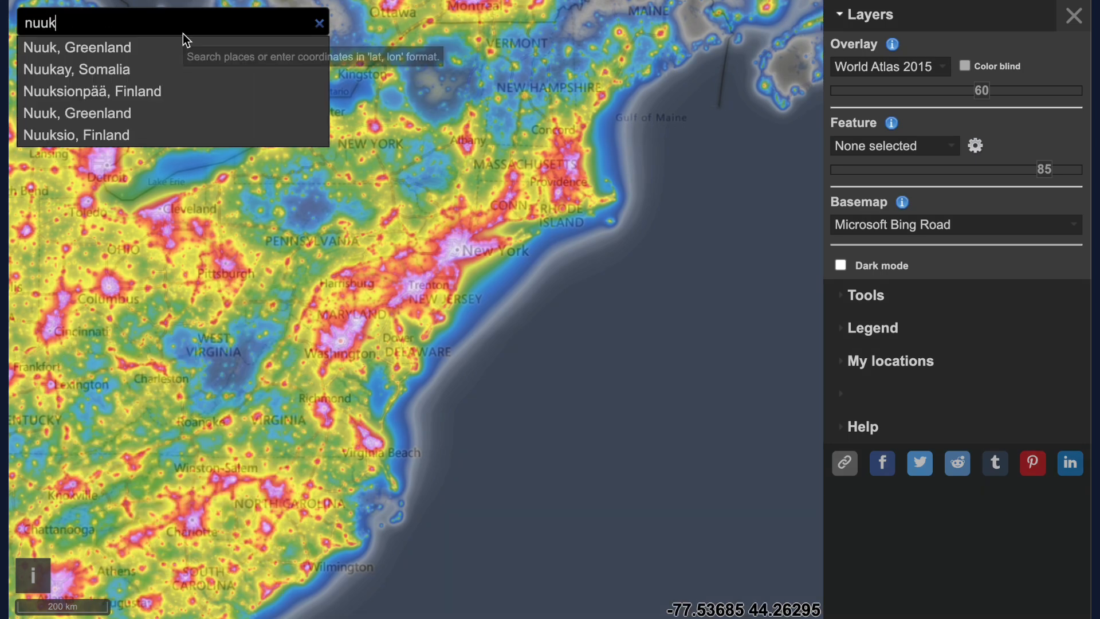
{"action": "left_click", "coordinate": [77, 47]}
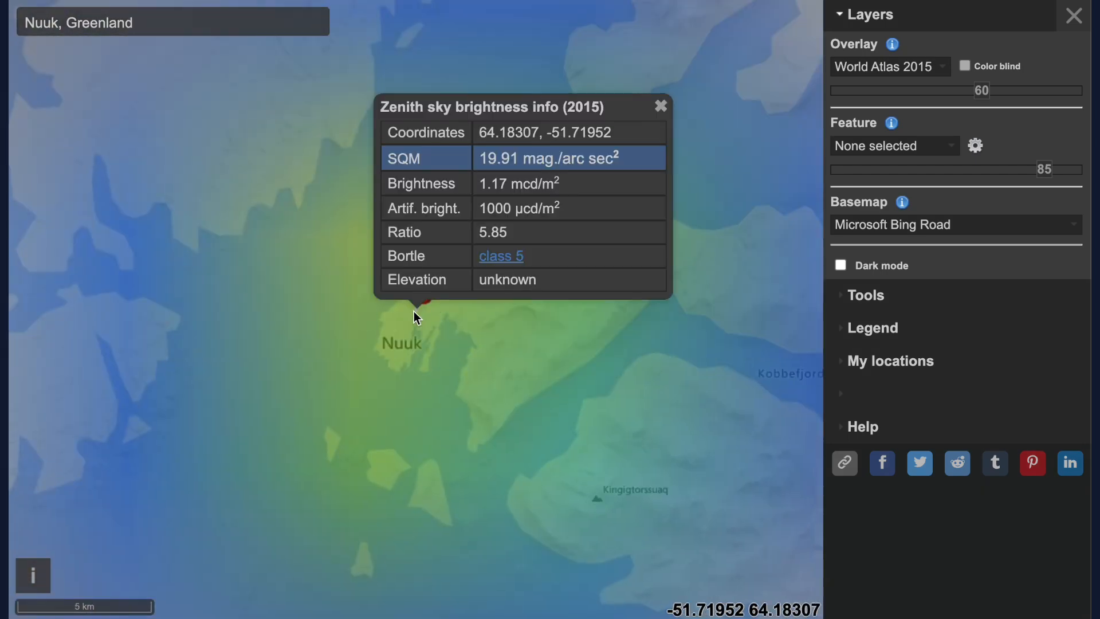